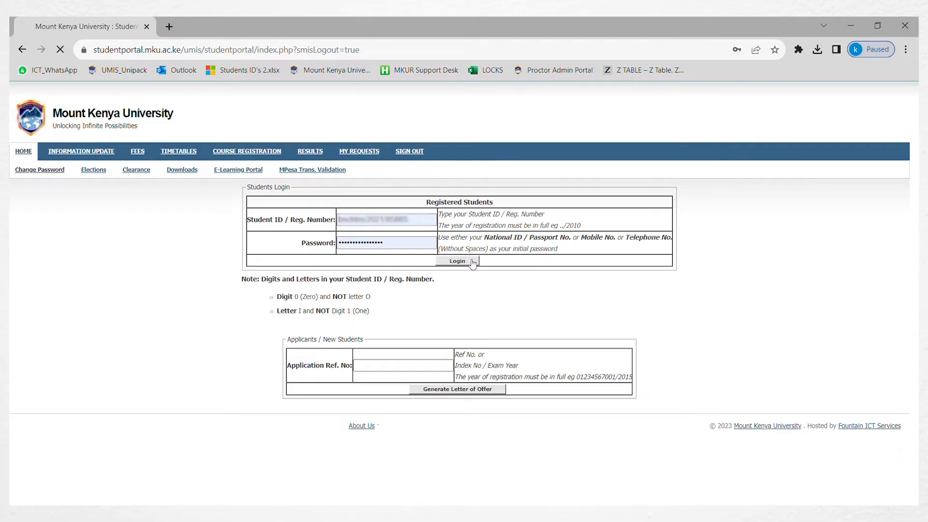
- Sign in, go to Course Registration and head to the Exam Card page
click(456, 261)
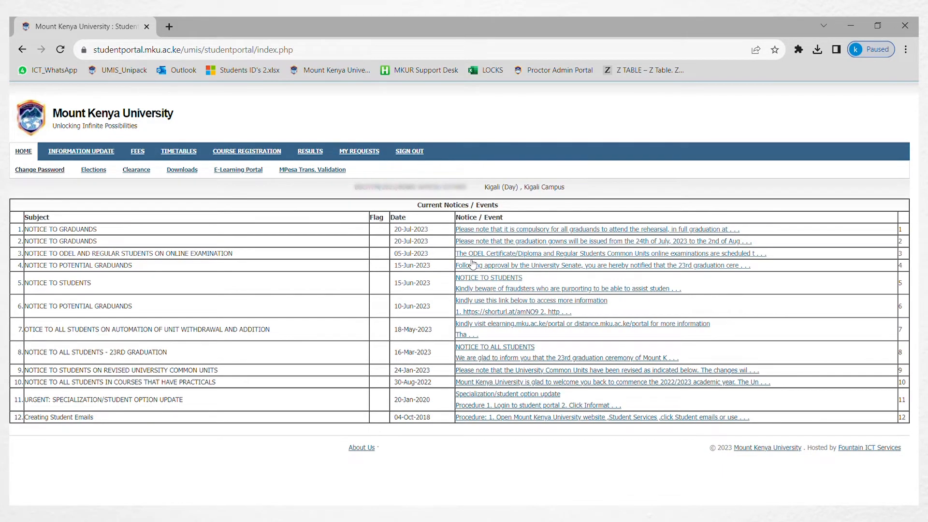
mouse_move(269, 158)
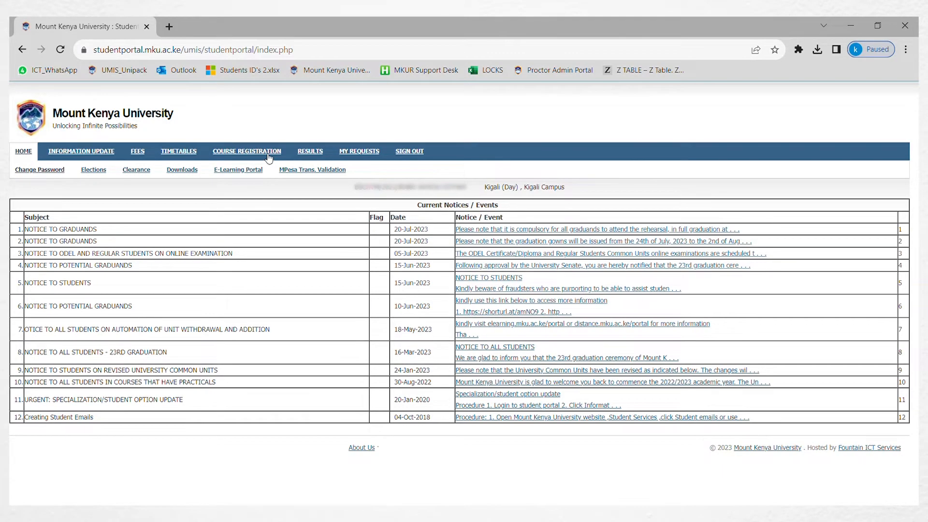
click(246, 151)
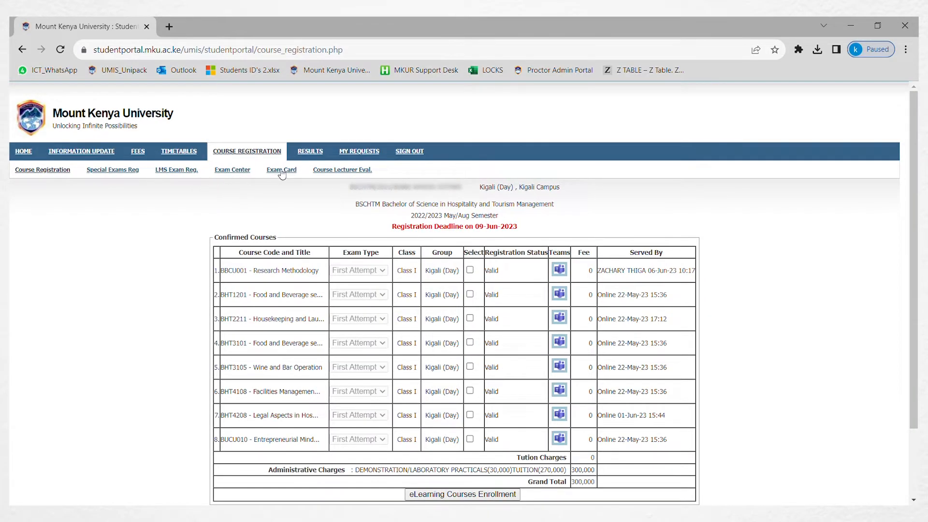
click(280, 169)
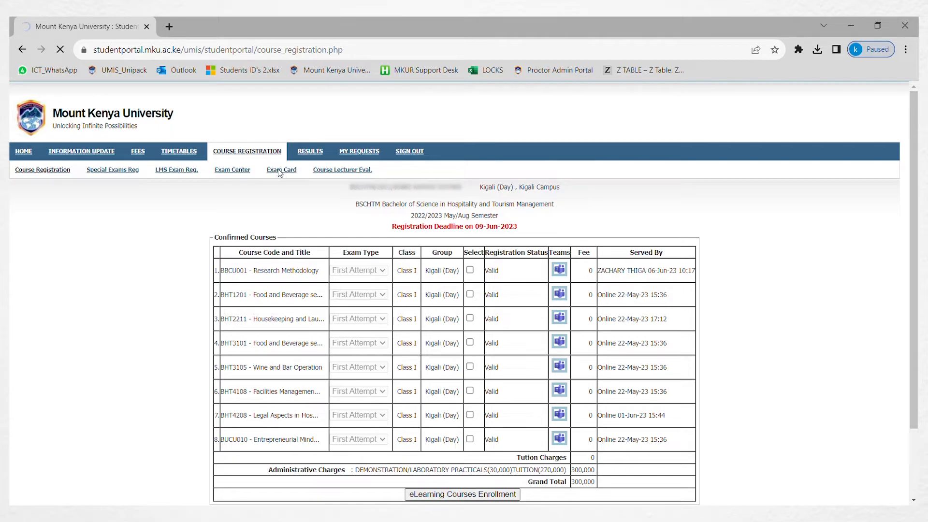
- Generate the exam card for the May/Aug 03-May-2023 – 30-Aug-2023 semester
click(281, 169)
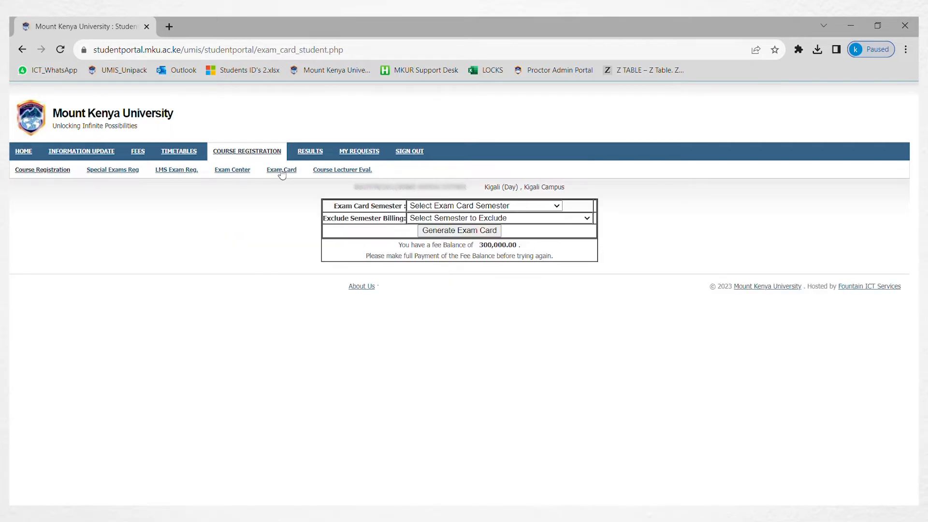
mouse_move(428, 219)
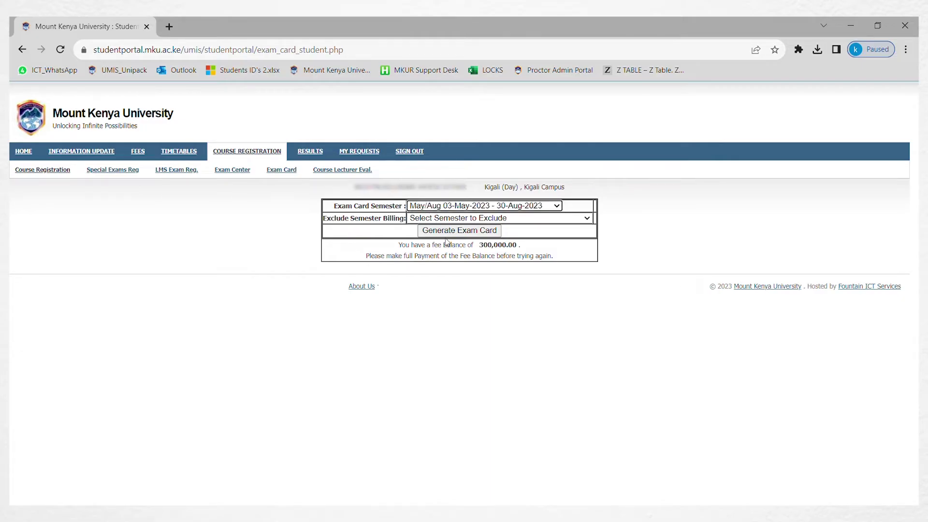
click(459, 230)
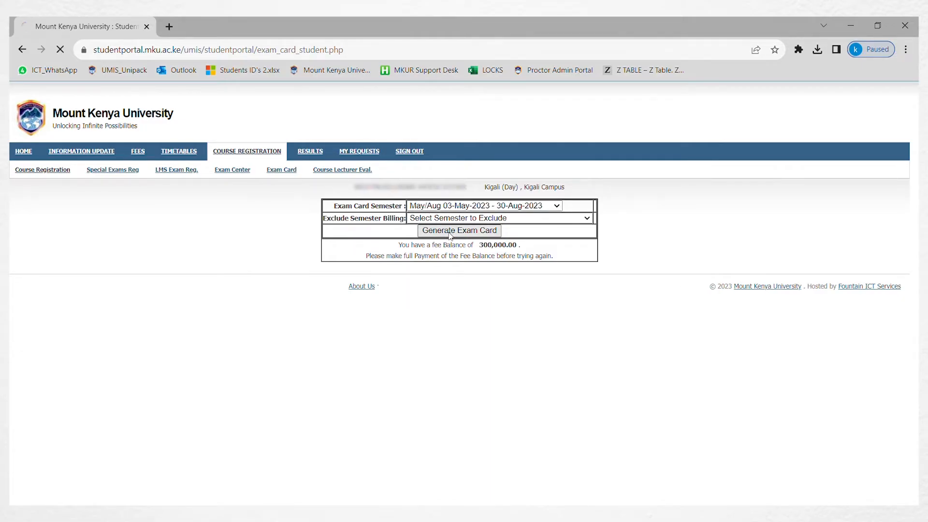
click(459, 230)
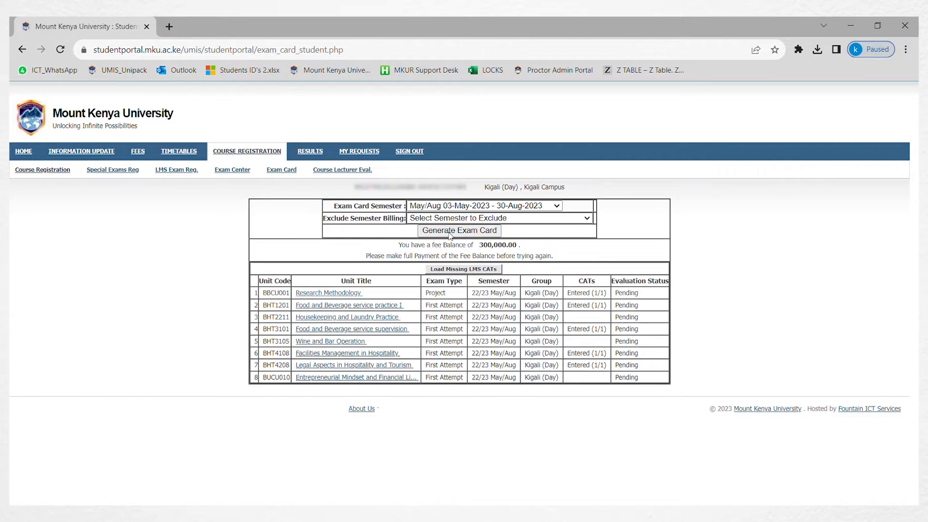
mouse_move(275, 276)
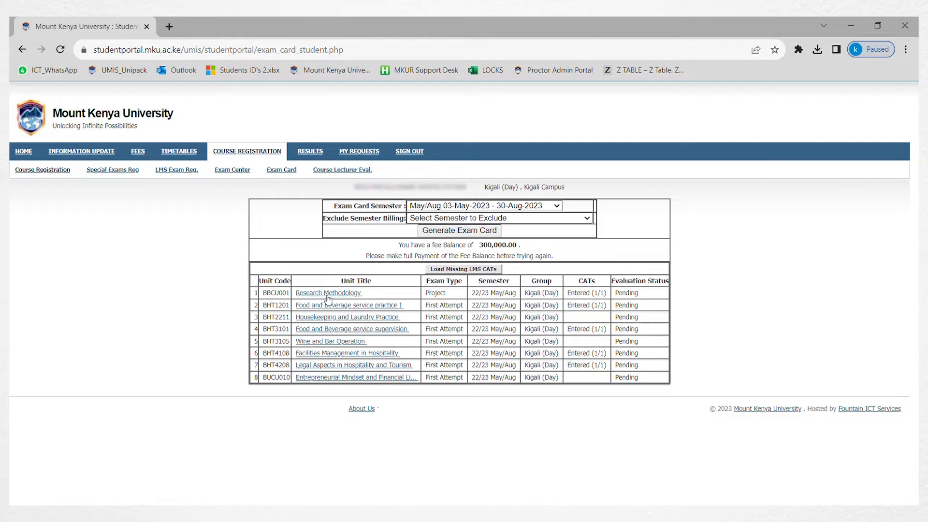
mouse_move(339, 296)
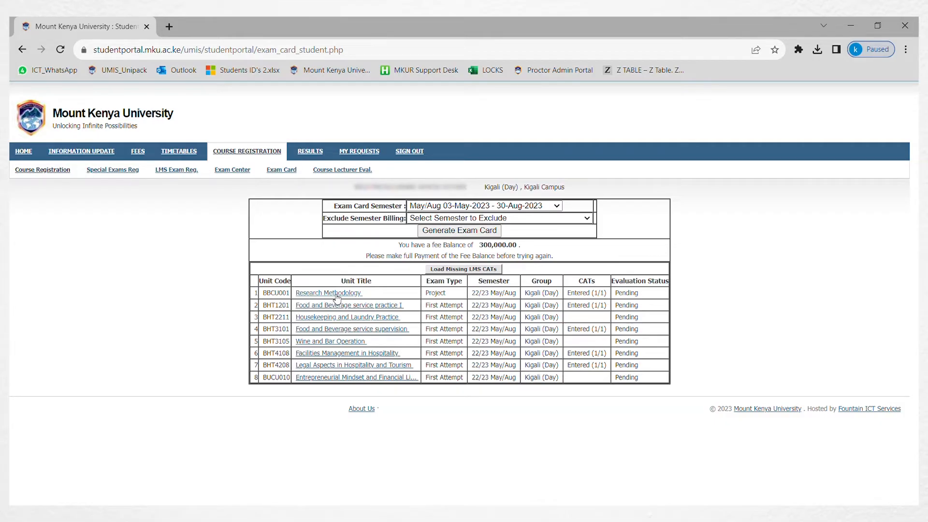
- Start the BBCU001 Research Methodology evaluation and rate lecturer punctuality 1
click(329, 293)
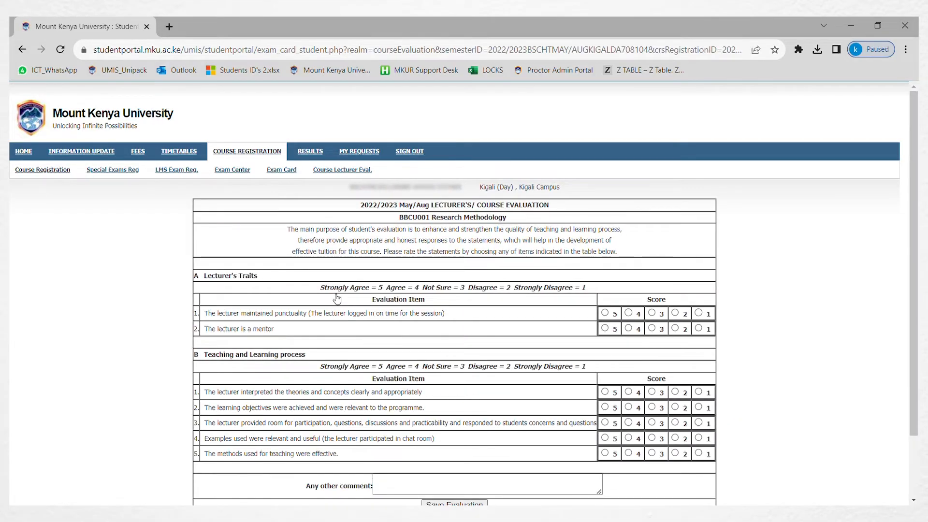
scroll(down, 3)
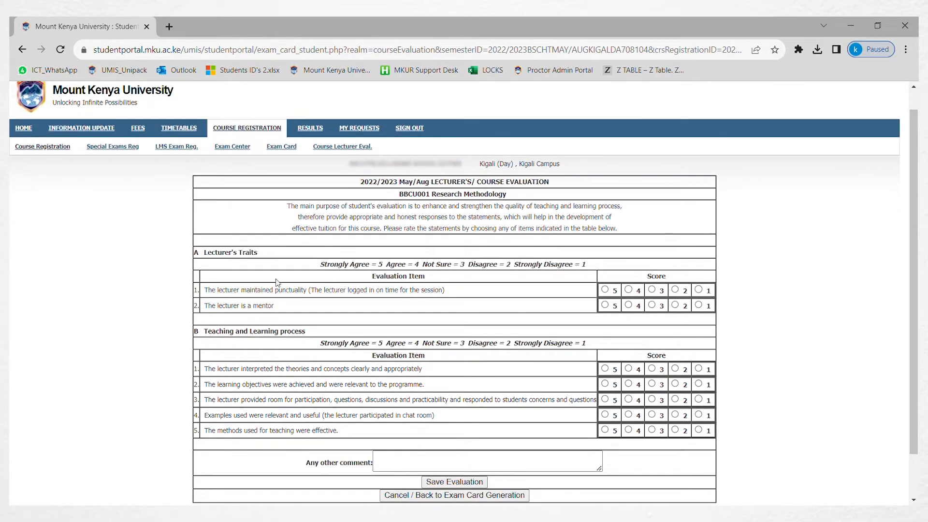
mouse_move(256, 299)
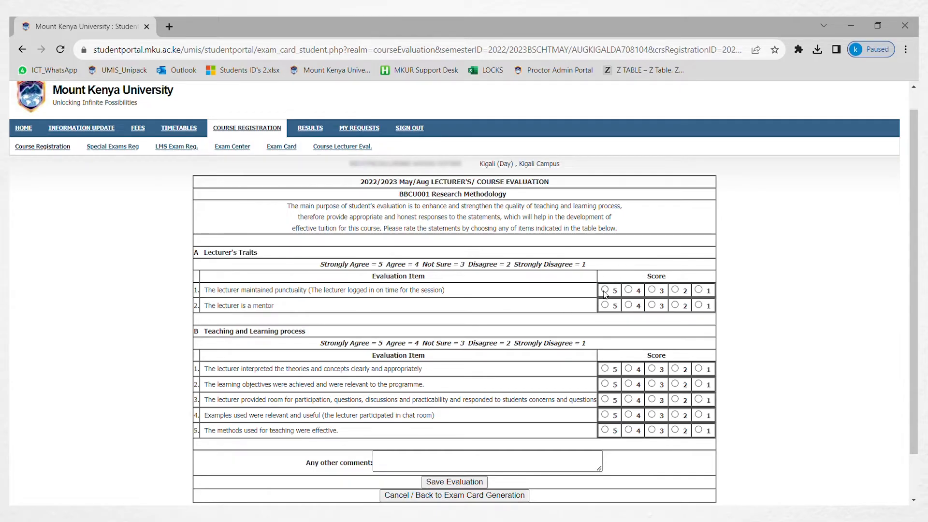
click(605, 290)
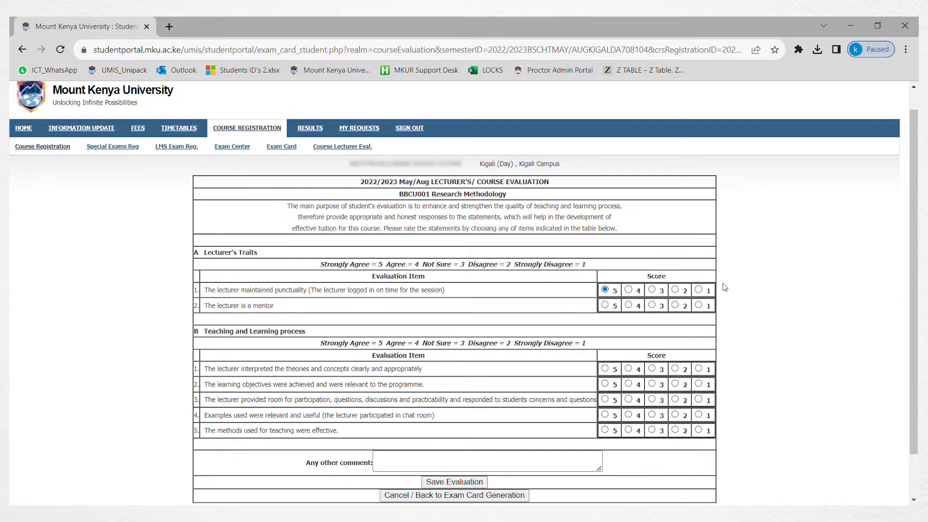
click(698, 290)
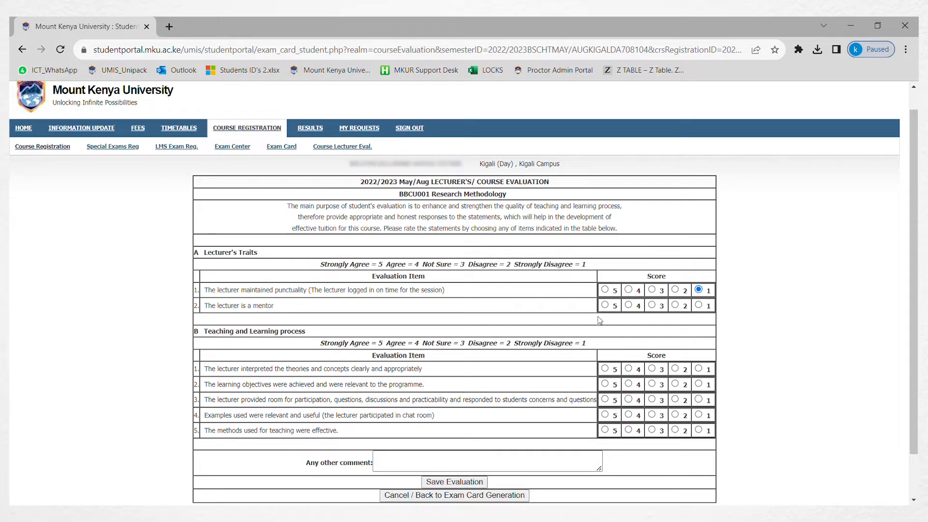
mouse_move(561, 318)
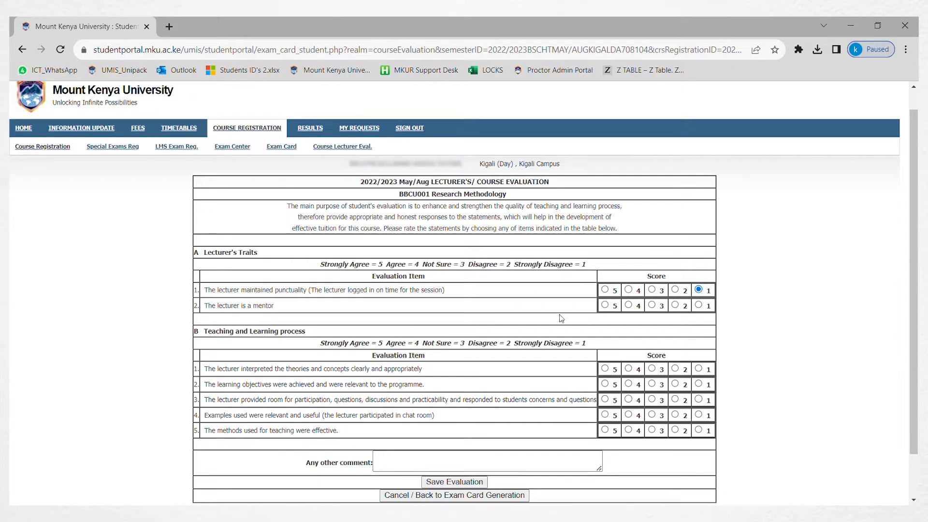
- Rate 'The lecturer is a mentor' as 5 after trying 3 and 1
click(604, 305)
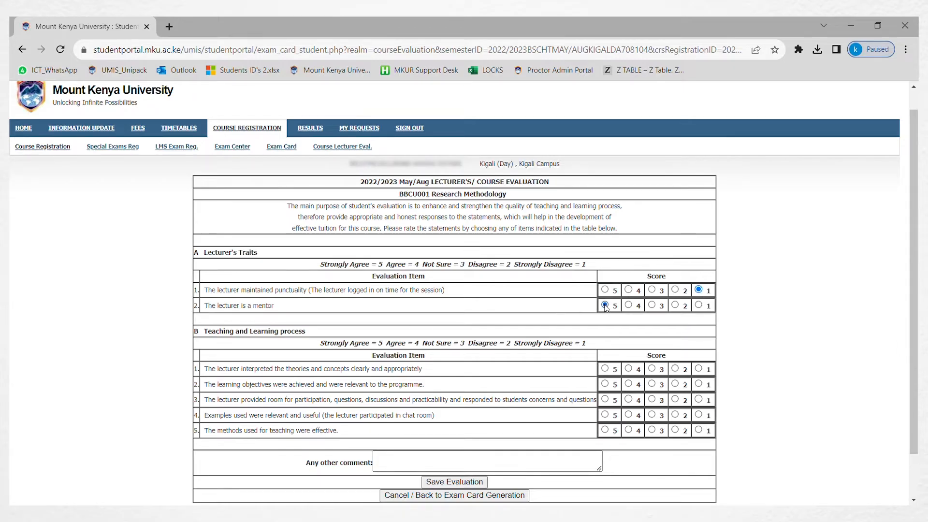
click(604, 305)
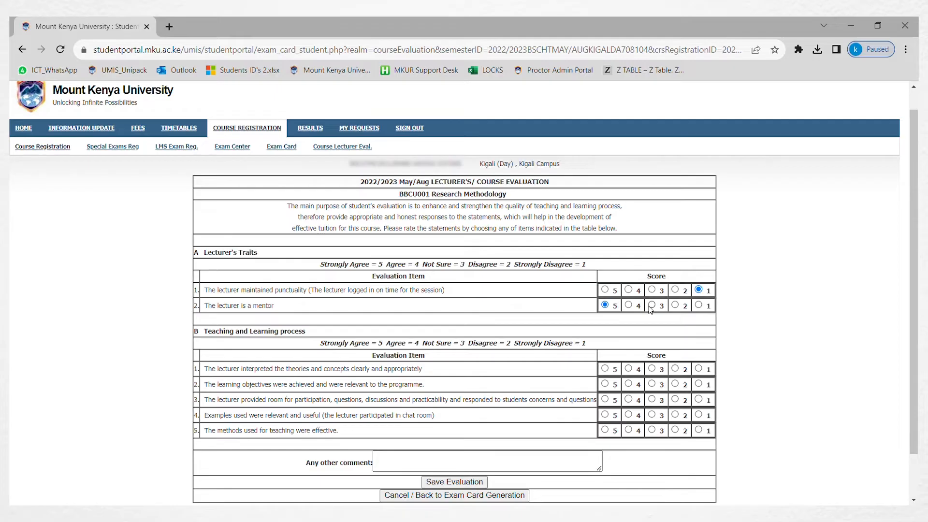
click(652, 304)
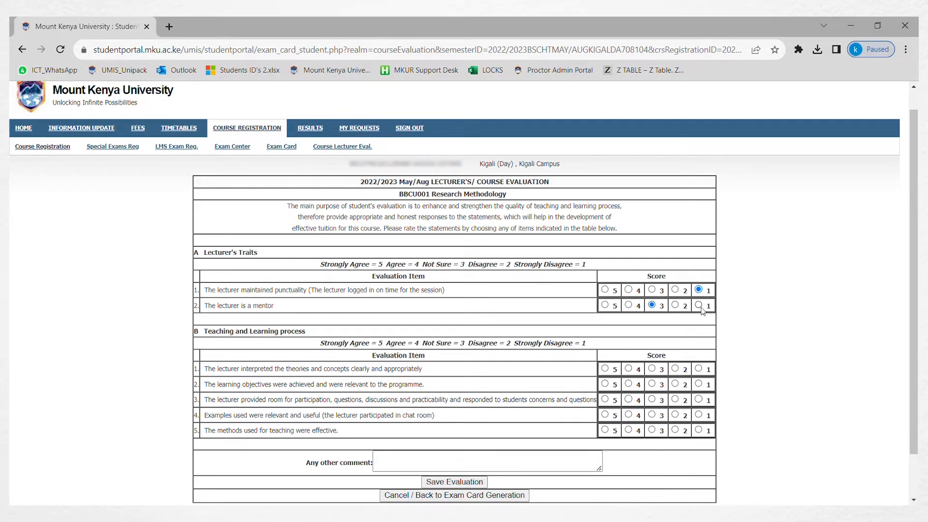
click(699, 305)
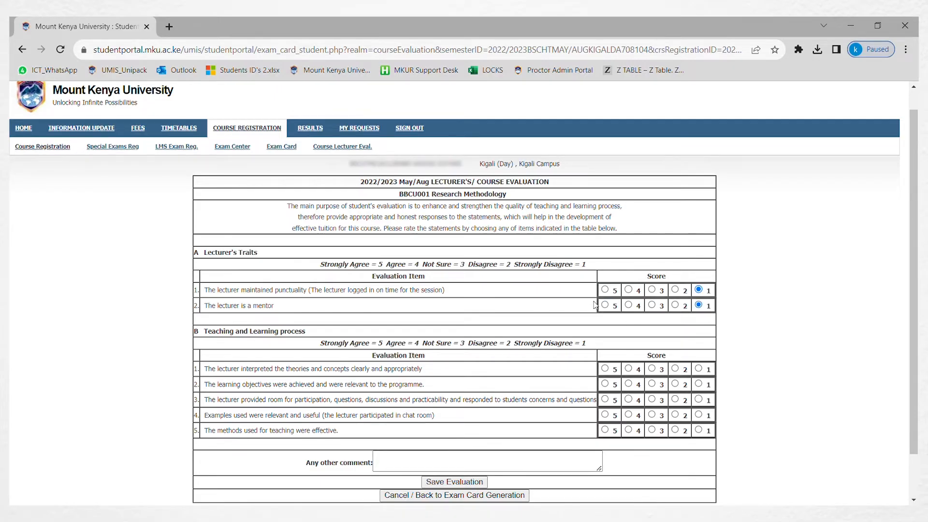
click(604, 305)
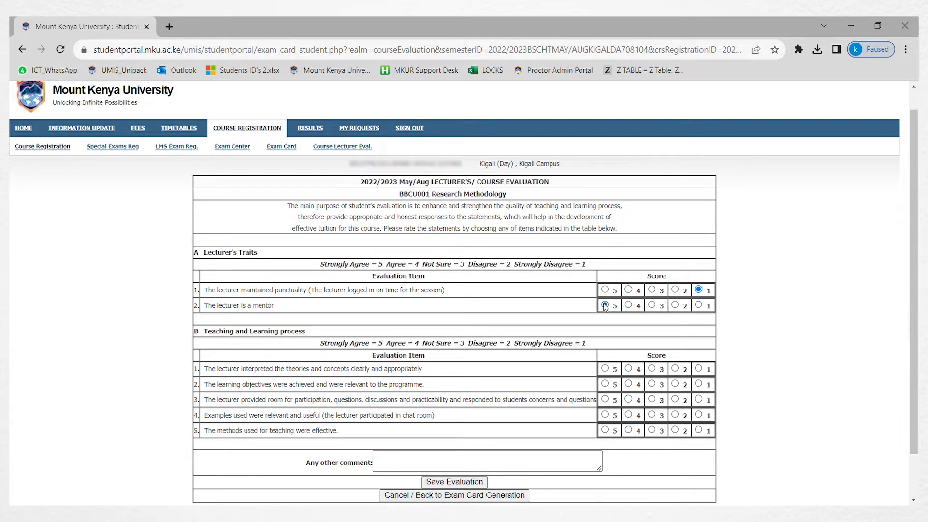
click(604, 304)
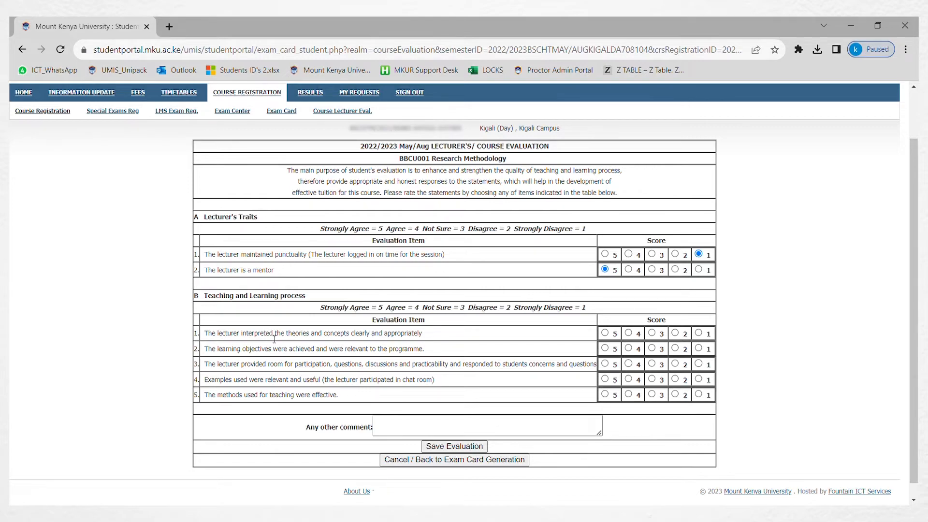
mouse_move(358, 343)
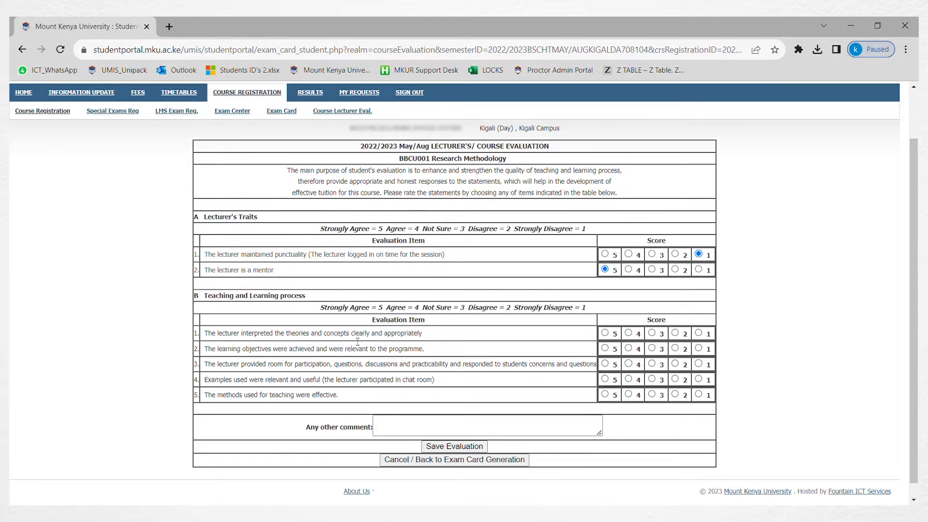
mouse_move(373, 343)
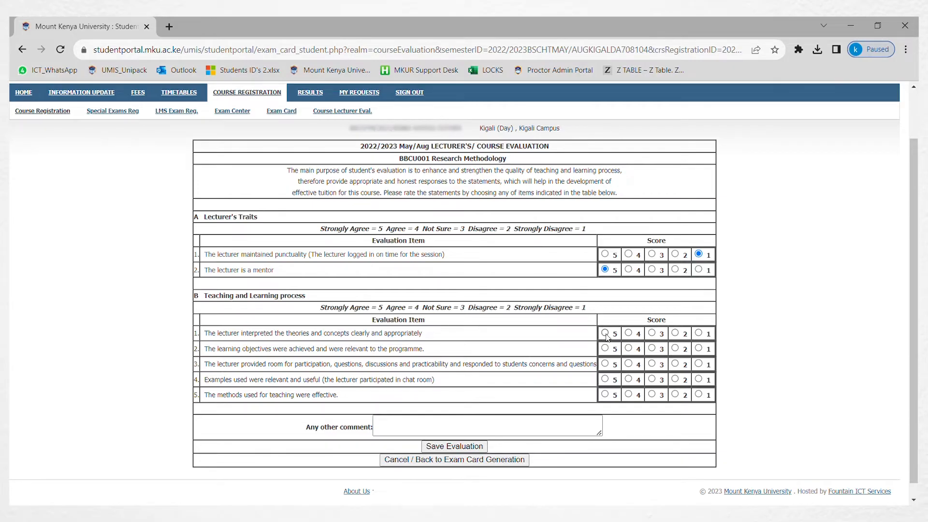
- Score section B teaching statements 1–5 as 5, 4, 5, 4, 4
click(604, 333)
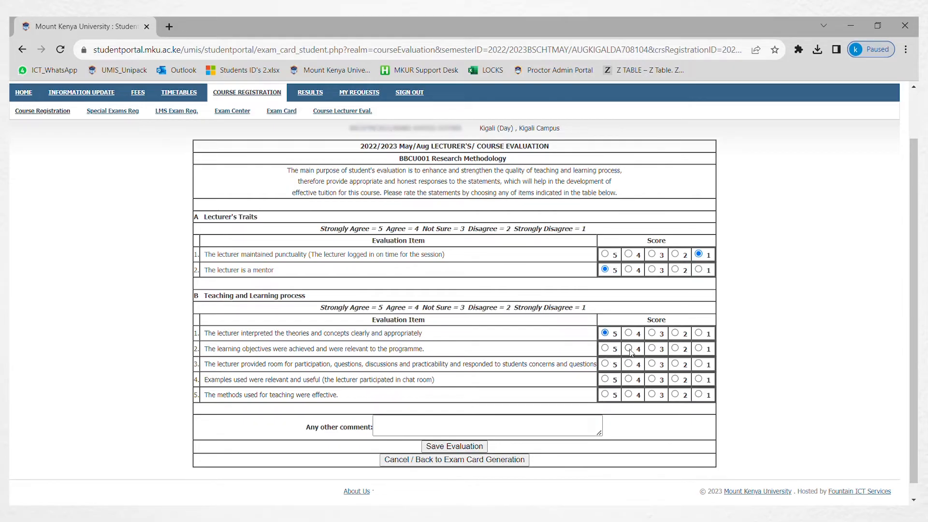
click(629, 348)
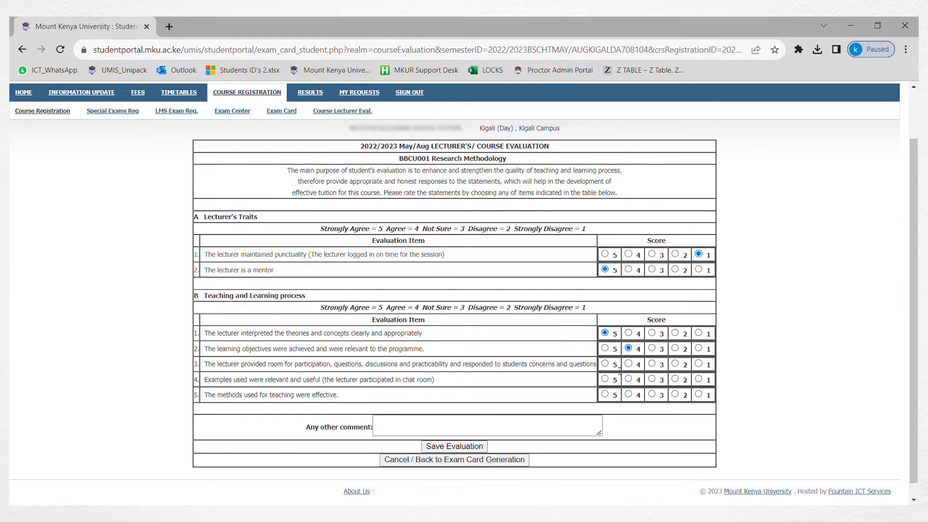
click(604, 364)
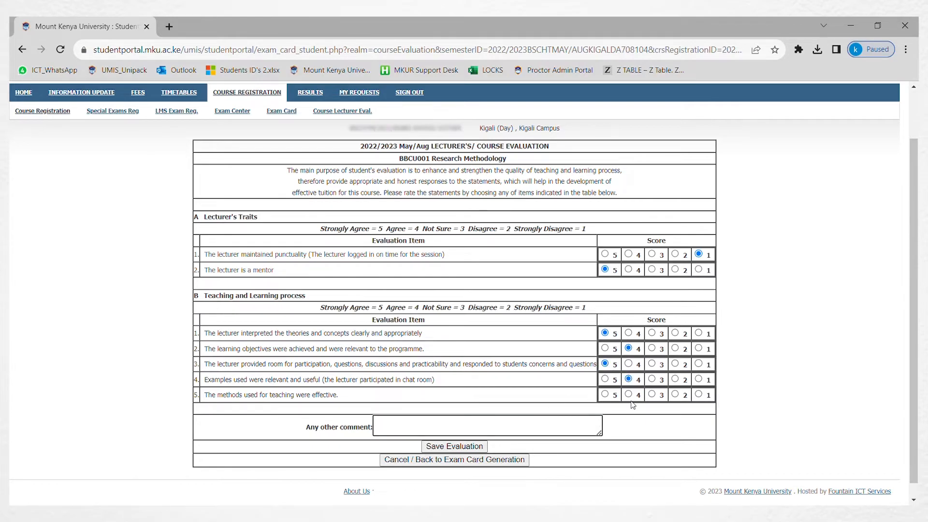
click(628, 395)
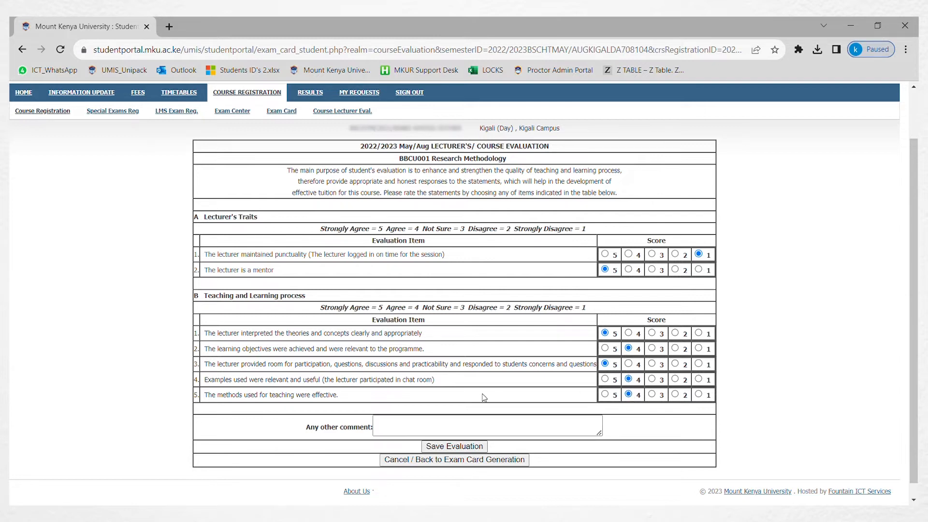
click(480, 425)
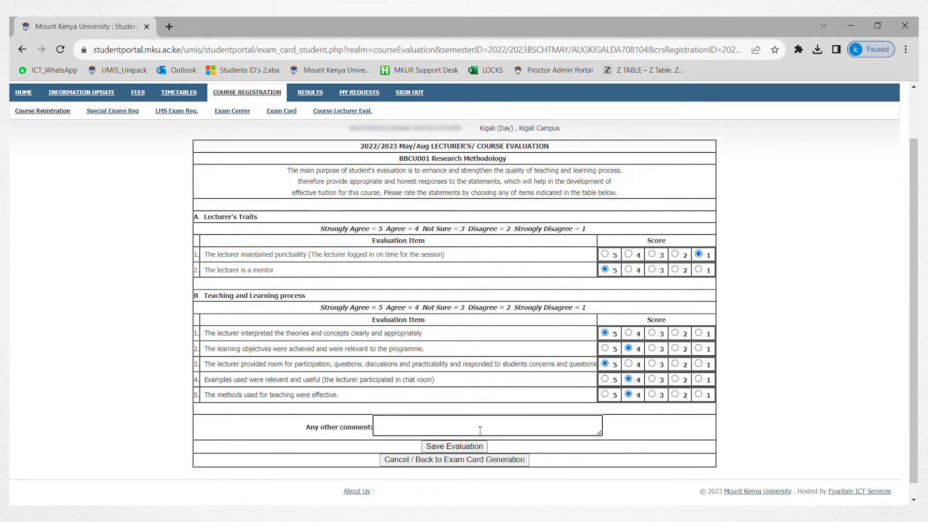
- Enter the comment WE WISH TO HAVE MORE TIME in Any other comment
text(Uw)
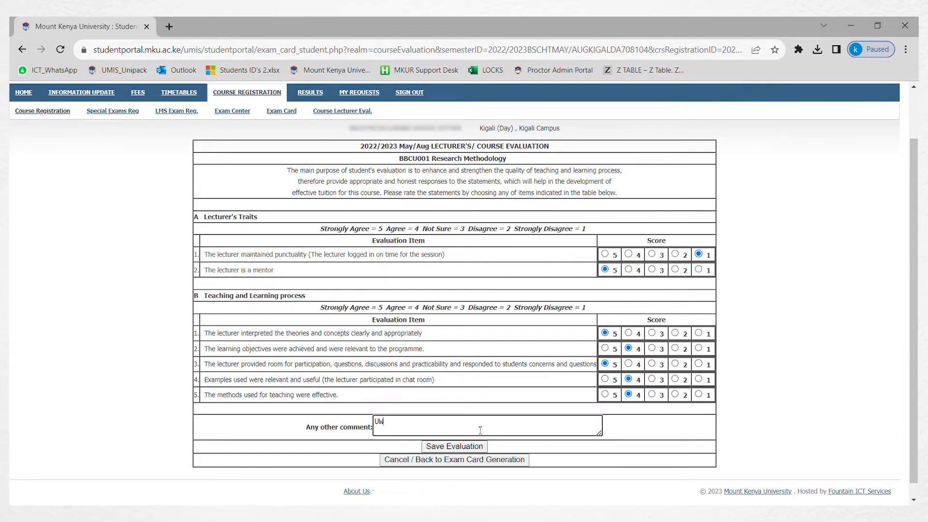
key(Backspace)
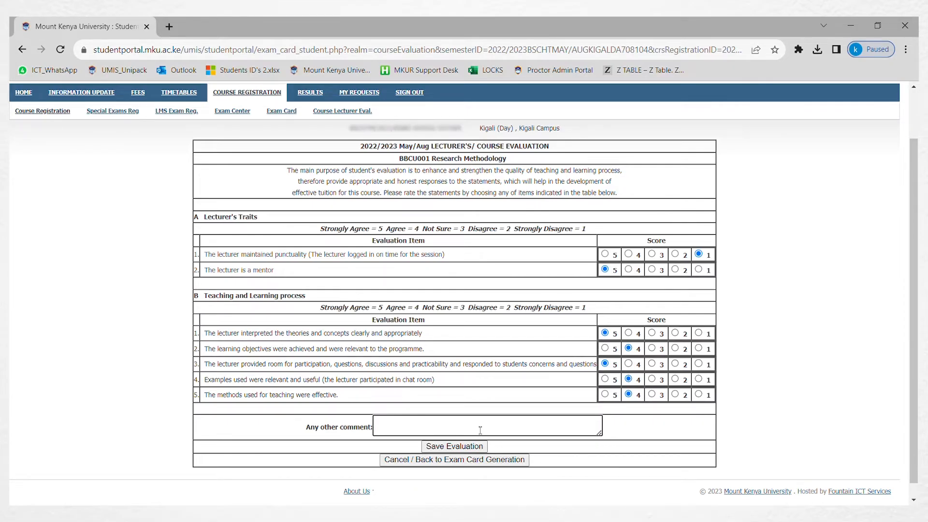
text(Y)
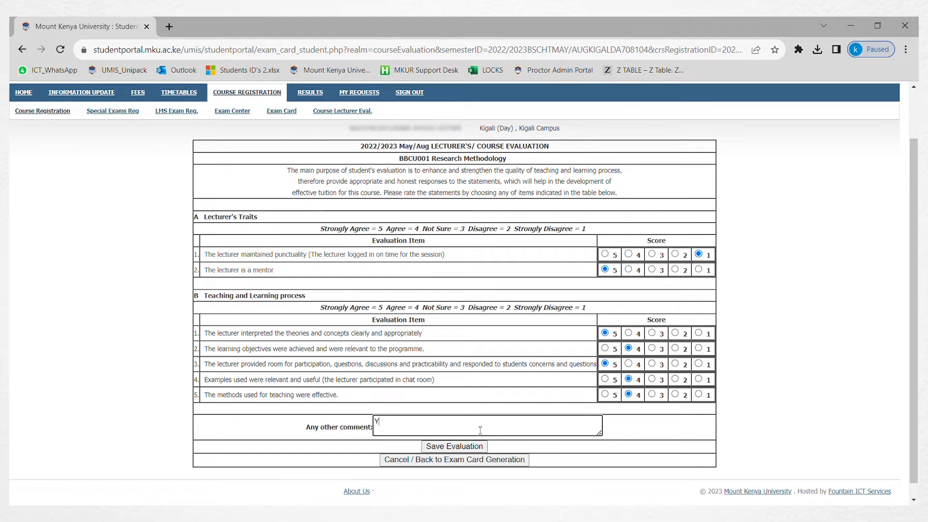
key(Backspace)
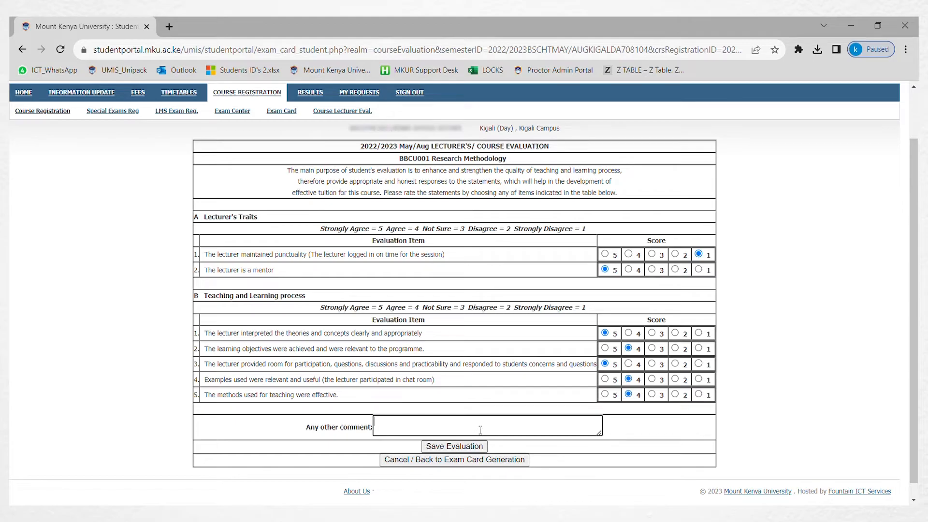
text(WE WISH TO)
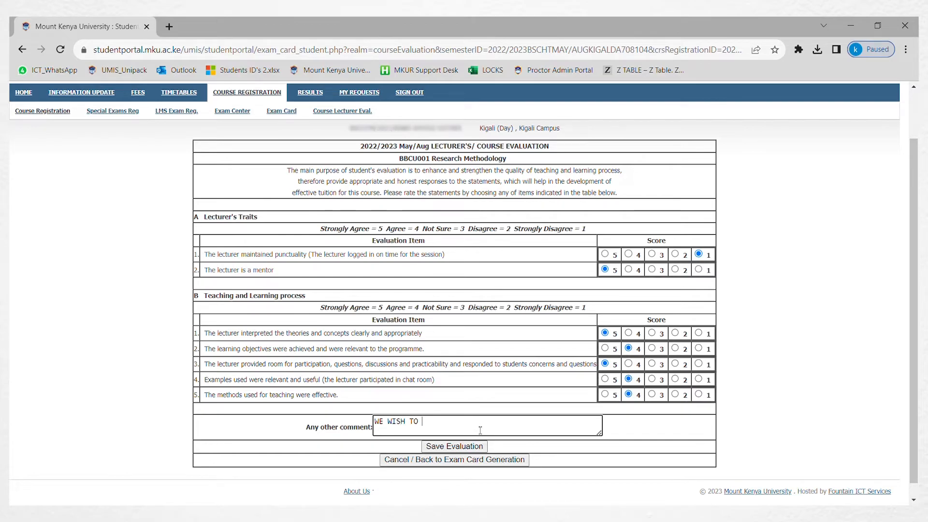
text(HAVE)
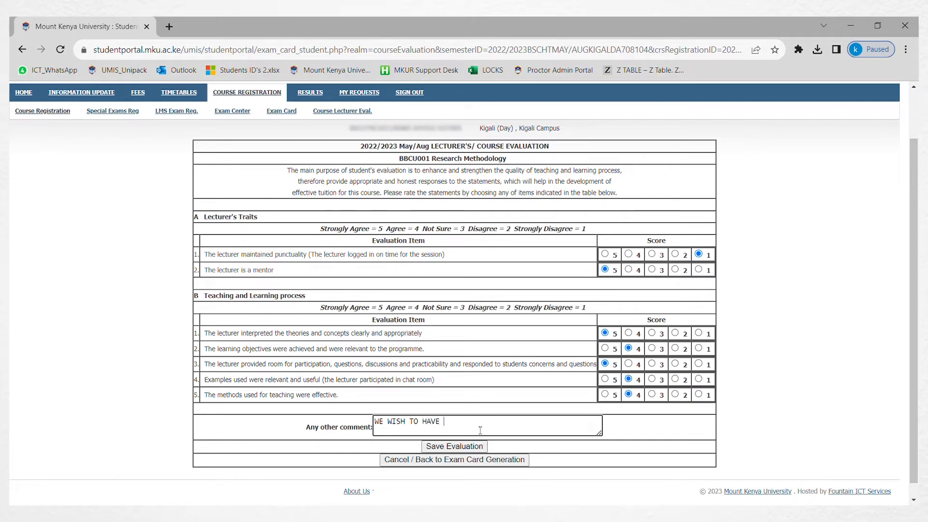
text(MORE)
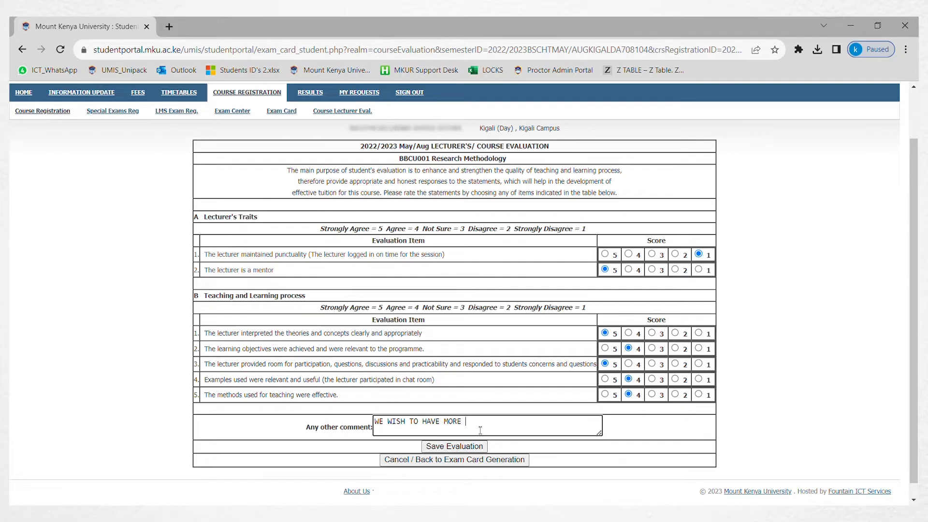
text(TIME)
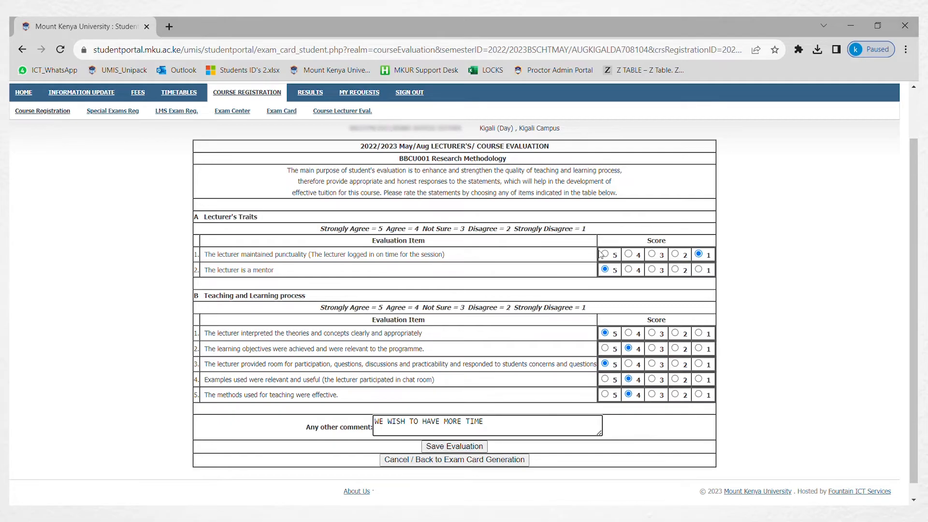
- Raise punctuality and learning-objectives scores to 5 and save the evaluation
click(603, 255)
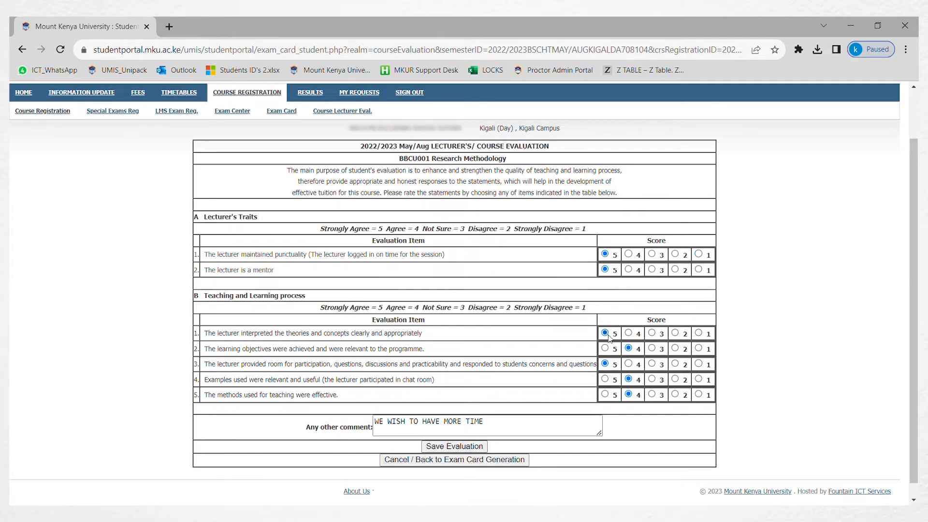
click(604, 348)
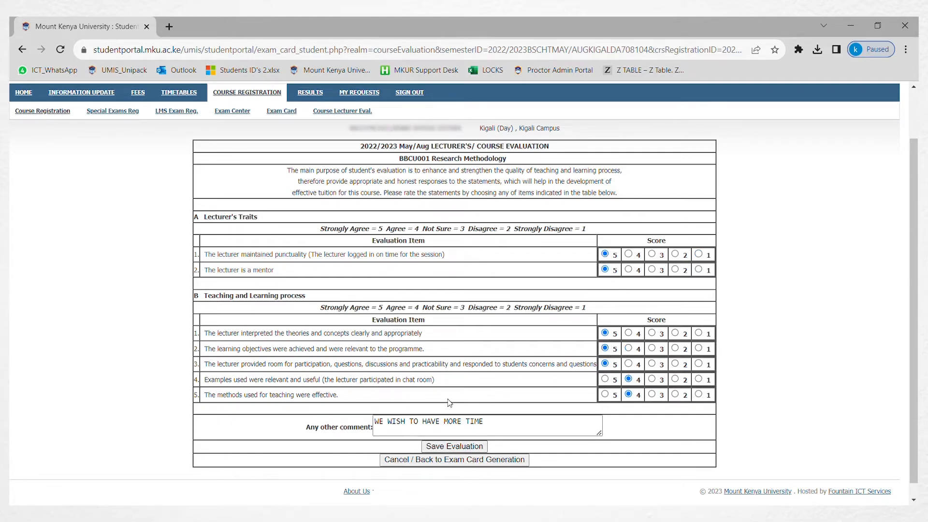
click(455, 447)
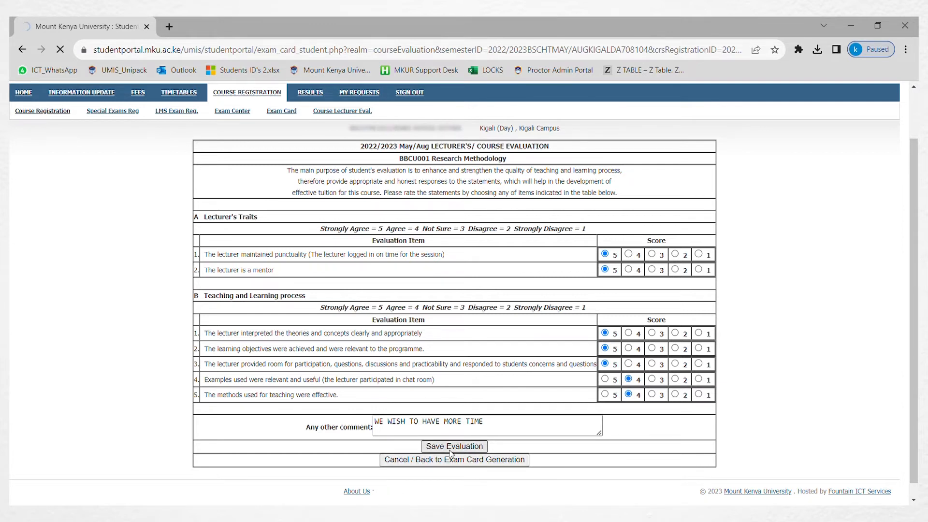
- Return to the exam card with Research Methodology marked Done and note the fee balance warning
click(455, 447)
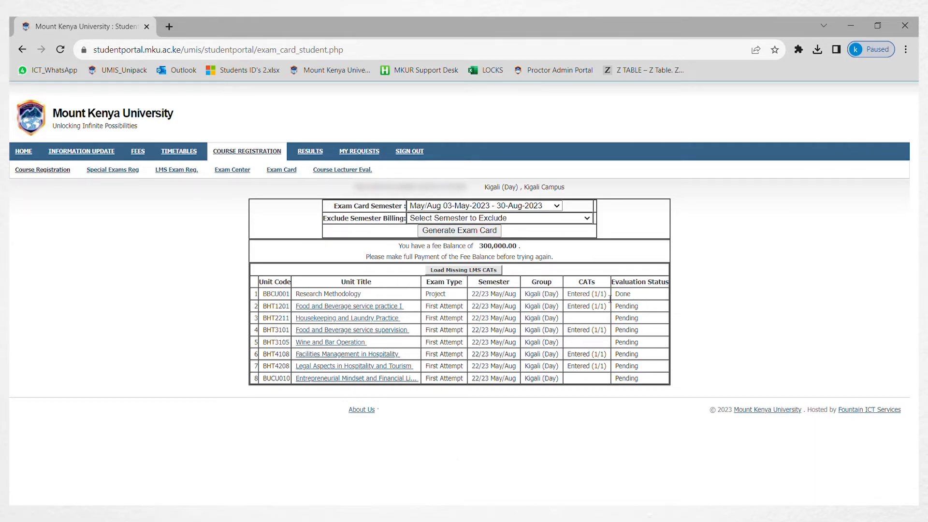
mouse_move(638, 297)
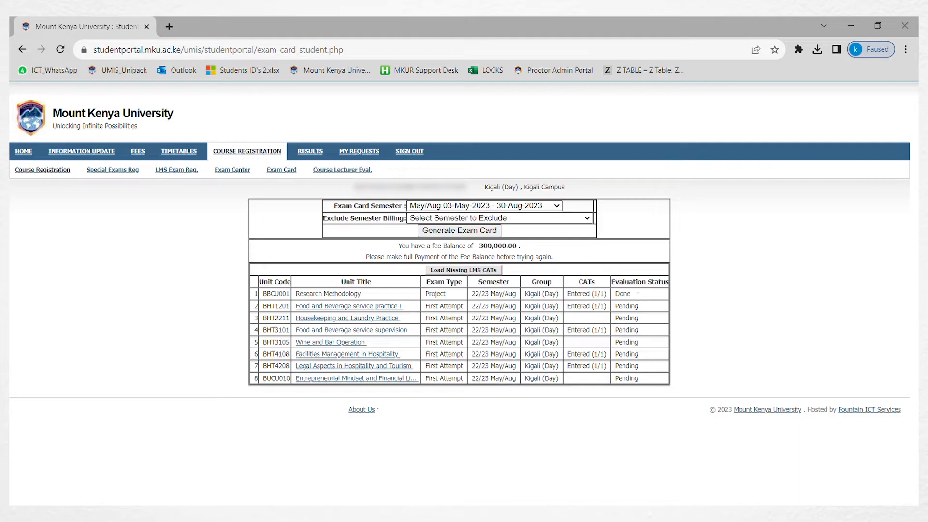
double_click(623, 293)
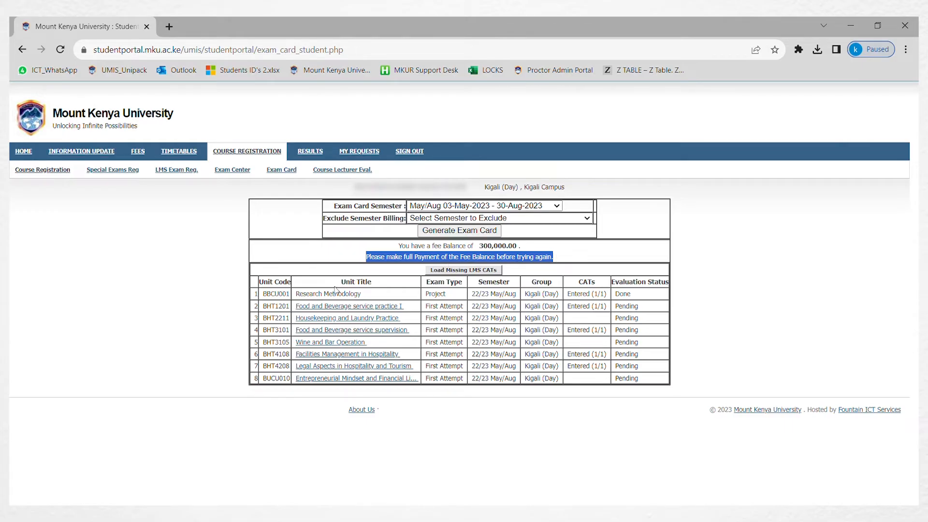
mouse_move(640, 319)
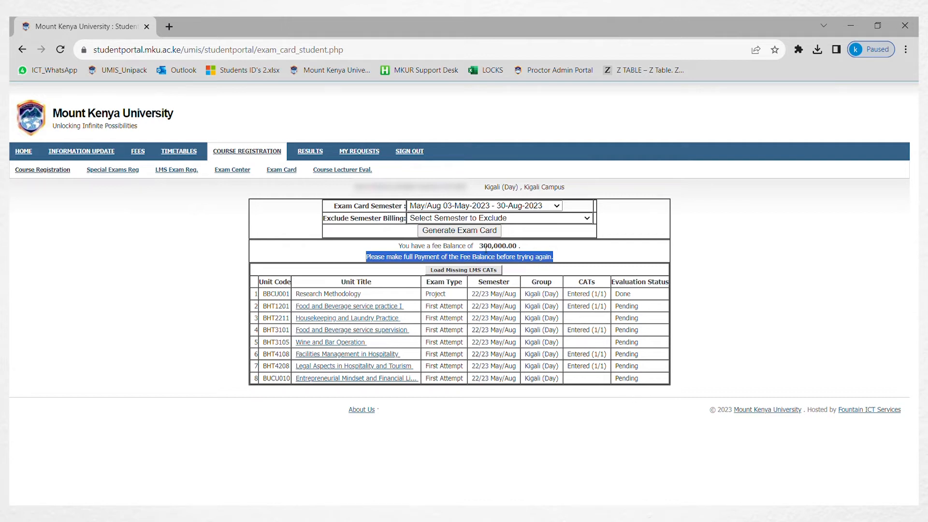
mouse_move(584, 319)
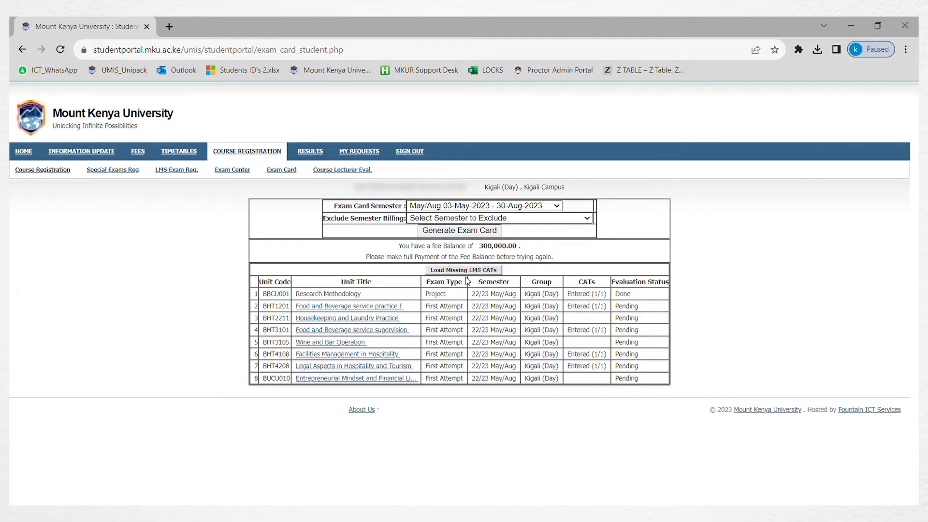
click(464, 270)
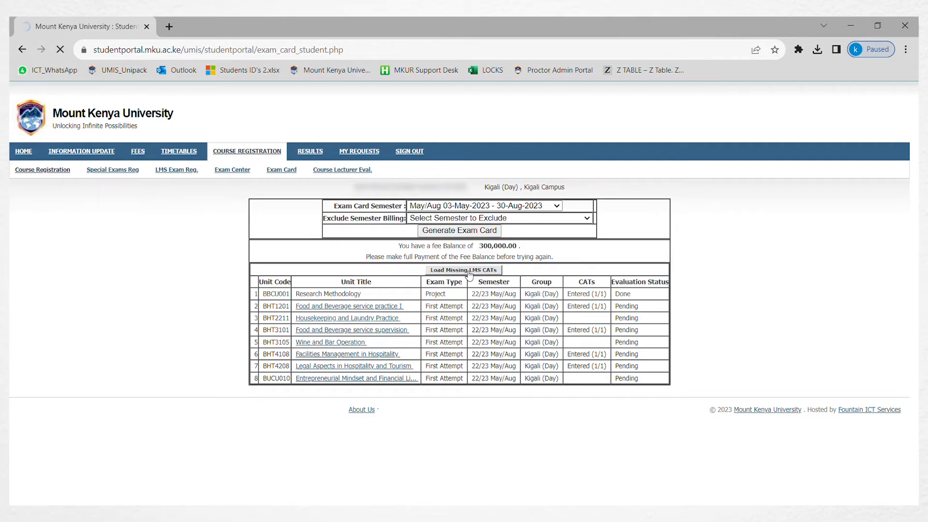
click(464, 271)
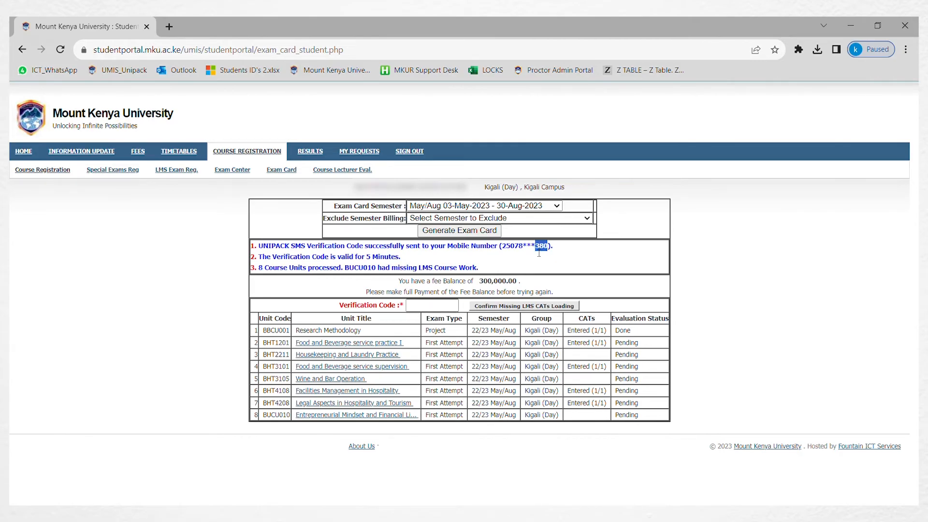
click(431, 305)
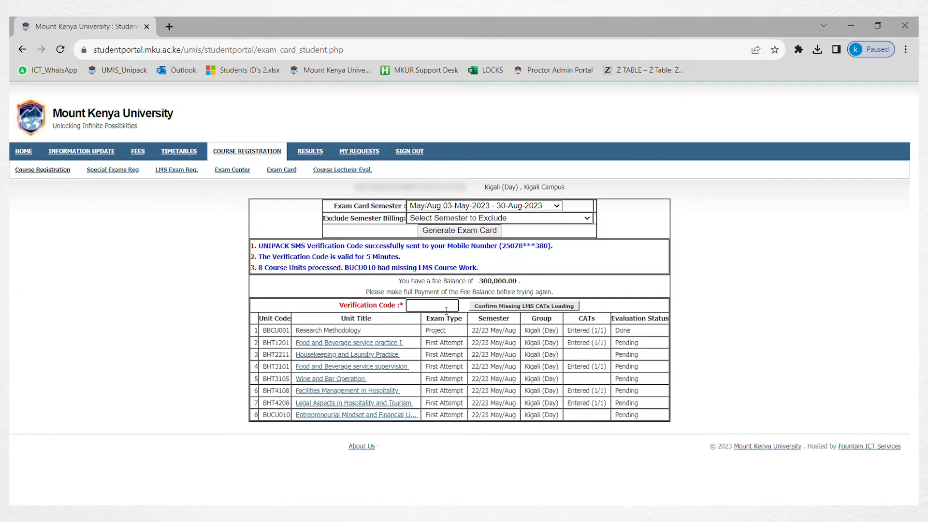
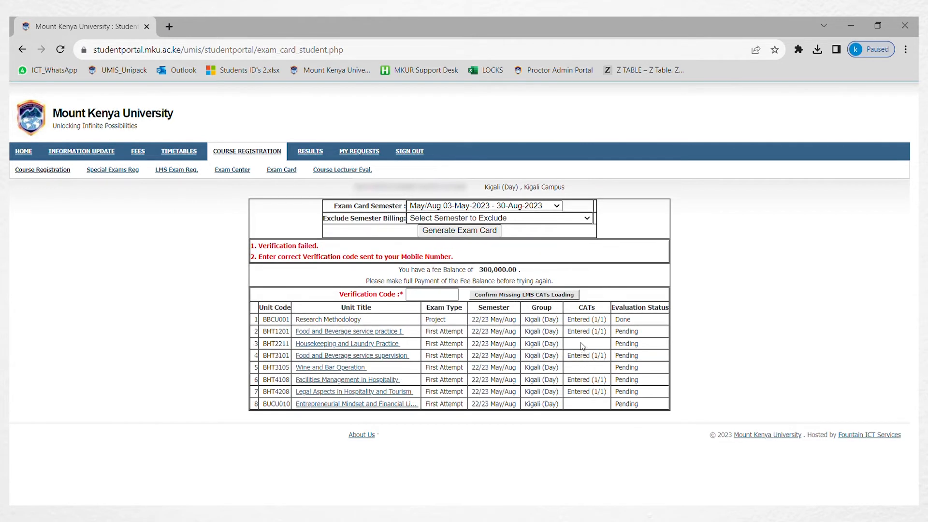
mouse_move(450, 249)
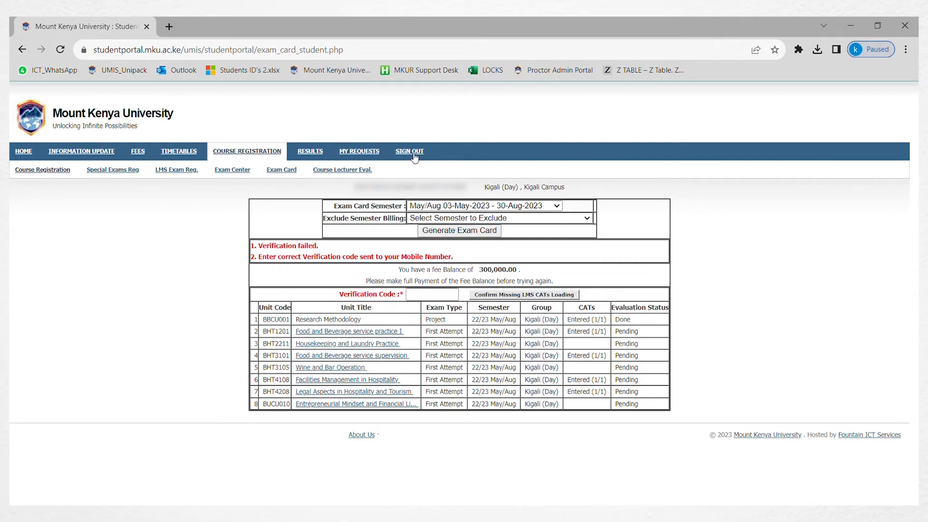
- Sign out of the current student's account to the login page
click(409, 151)
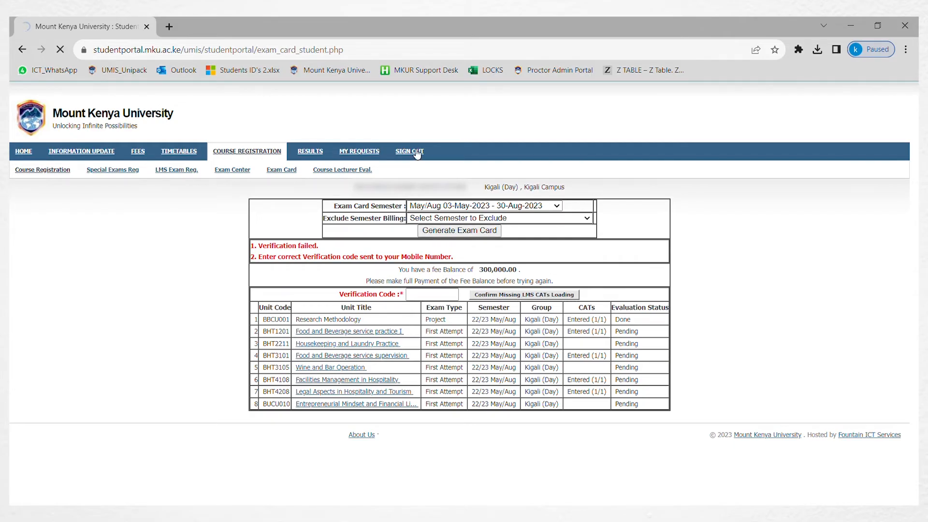
click(409, 151)
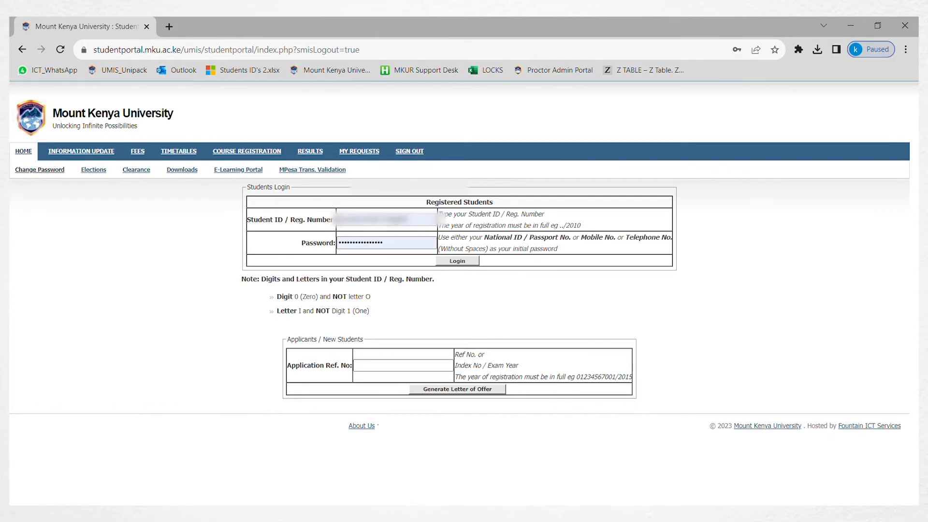
mouse_move(504, 362)
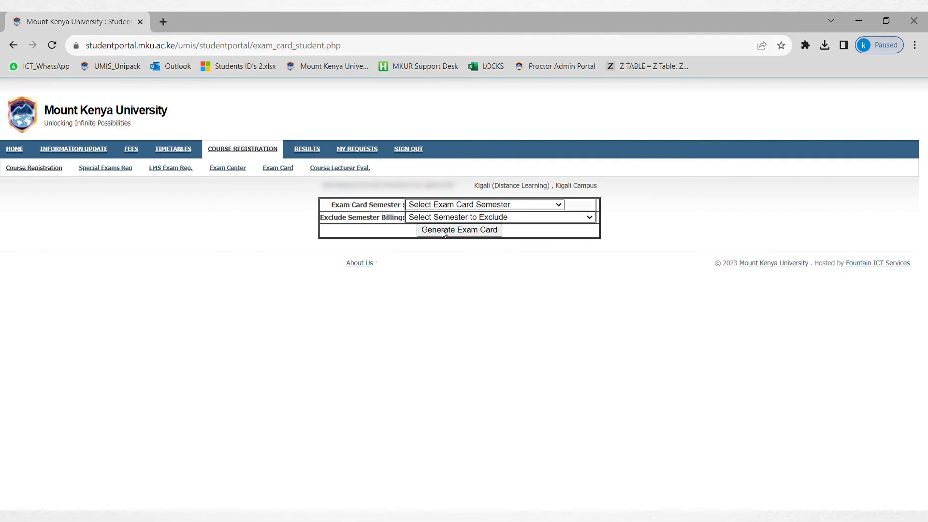
mouse_move(438, 239)
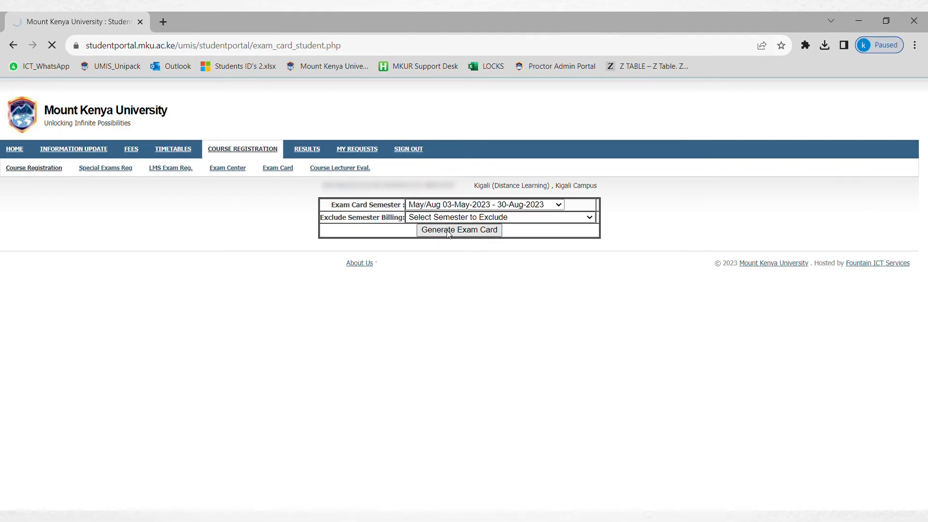
- Generate the distance-learning student's May/Aug 2023 exam card and review the course work marks note
click(459, 230)
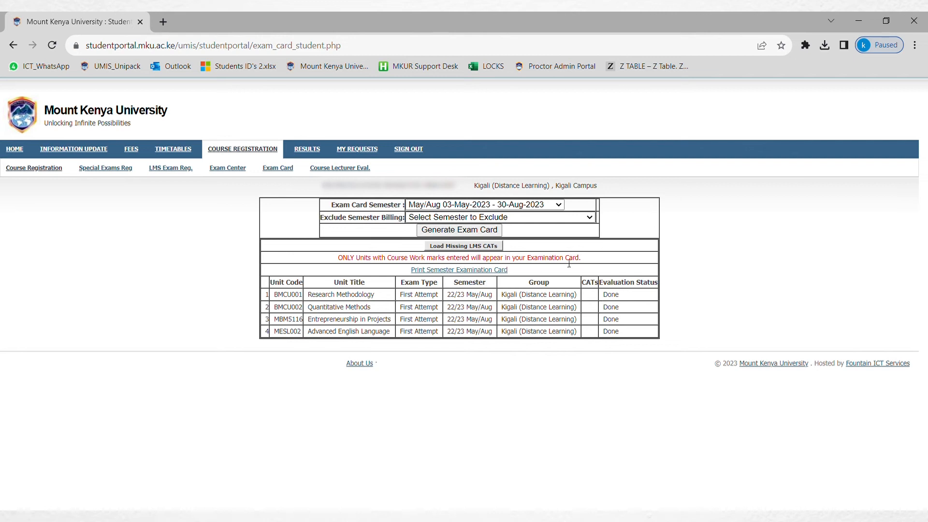
mouse_move(329, 261)
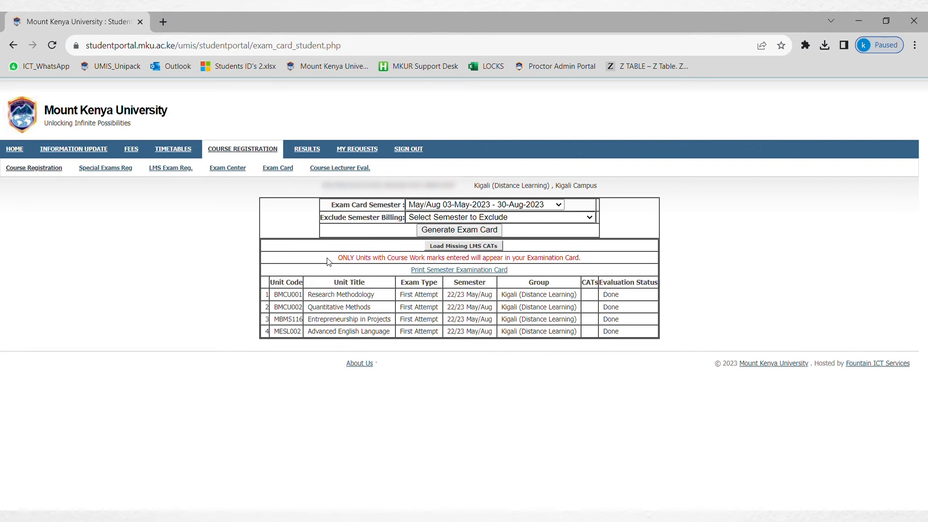
drag(338, 257, 588, 257)
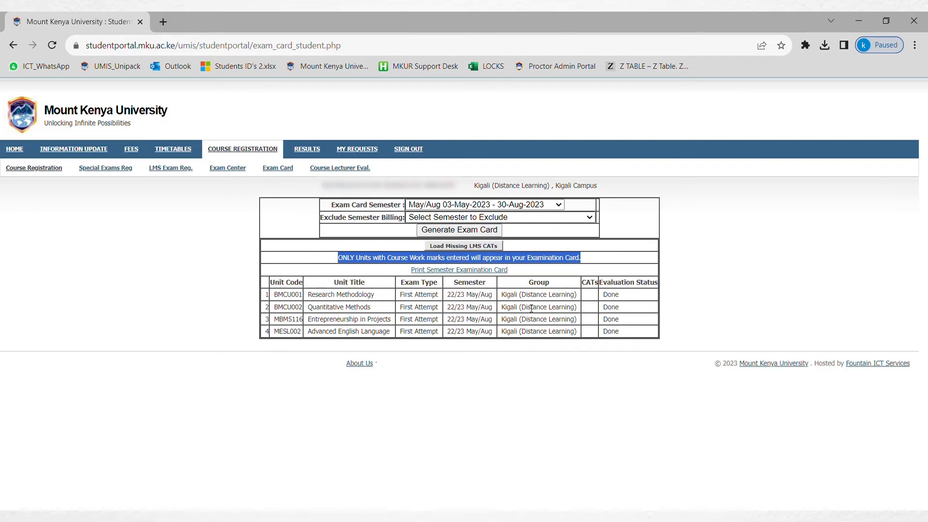
mouse_move(593, 298)
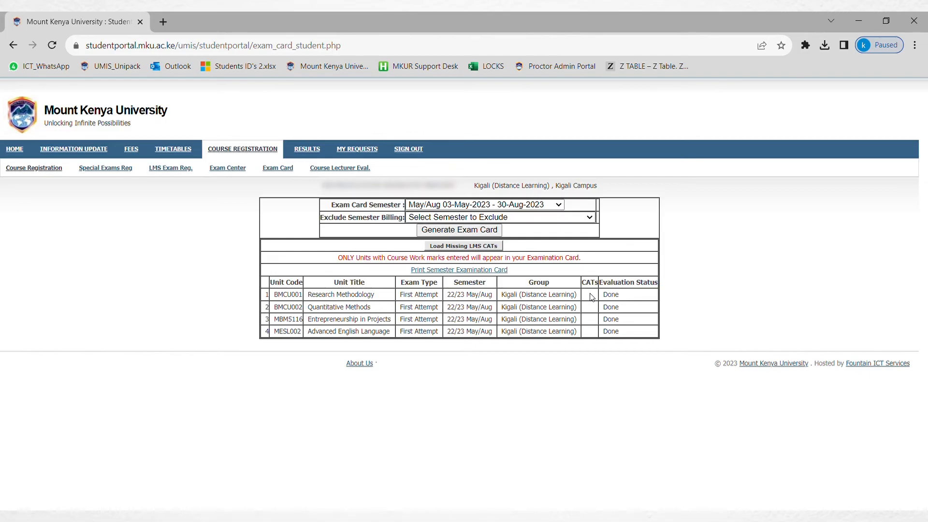
mouse_move(592, 346)
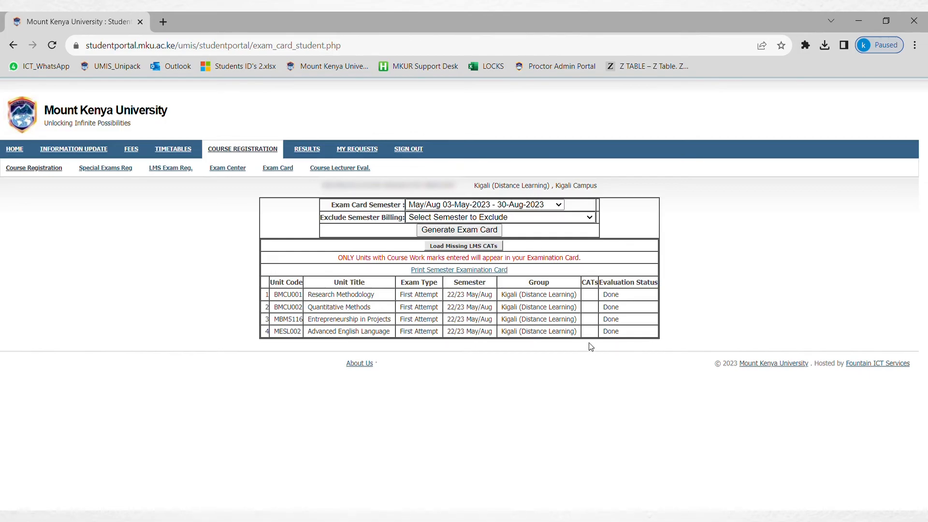
click(453, 270)
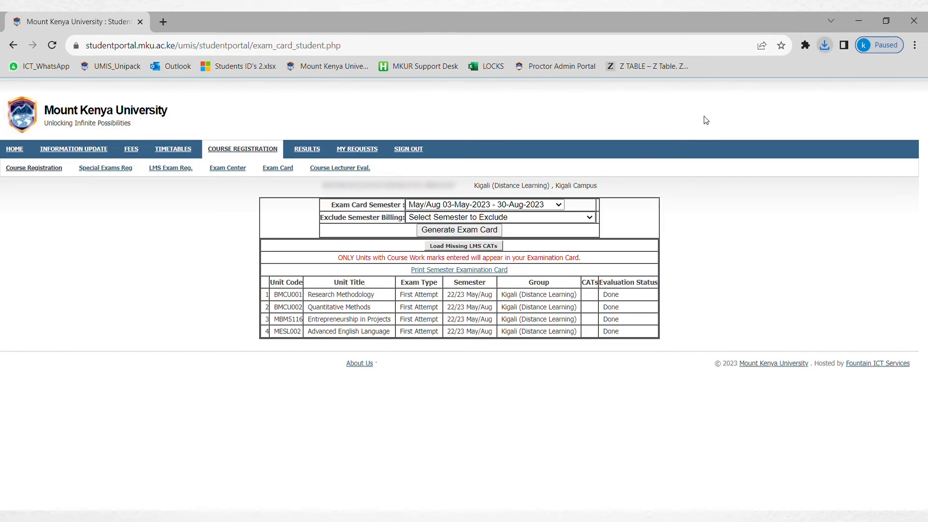
click(459, 270)
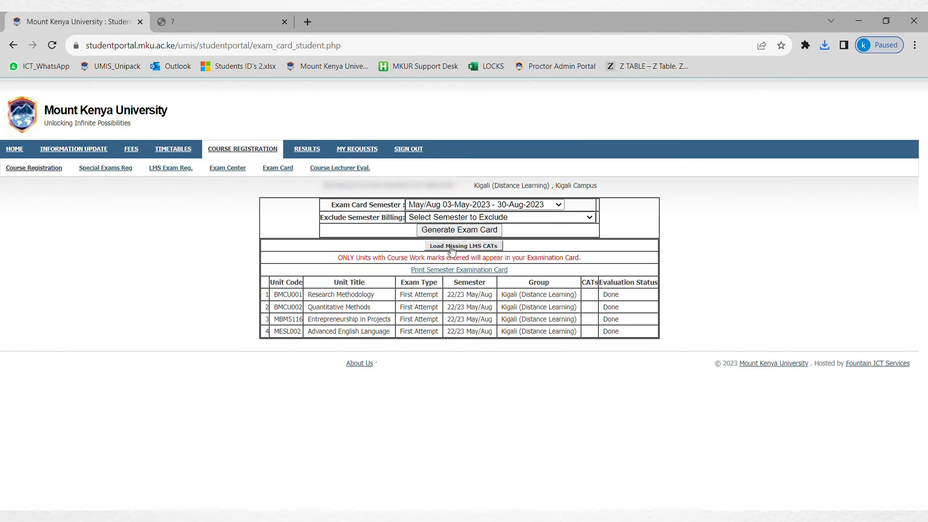
- Load missing LMS CATs, finding four units processed with no missing course work
click(464, 246)
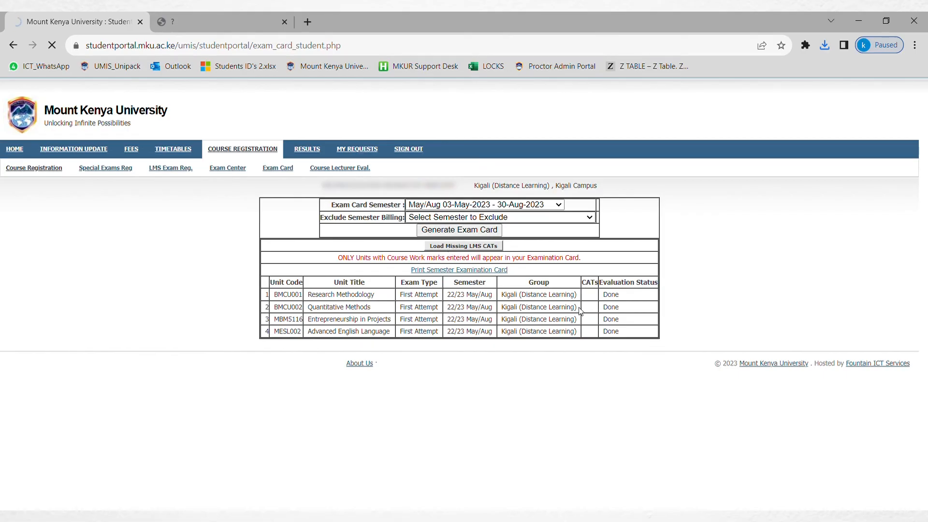
click(463, 245)
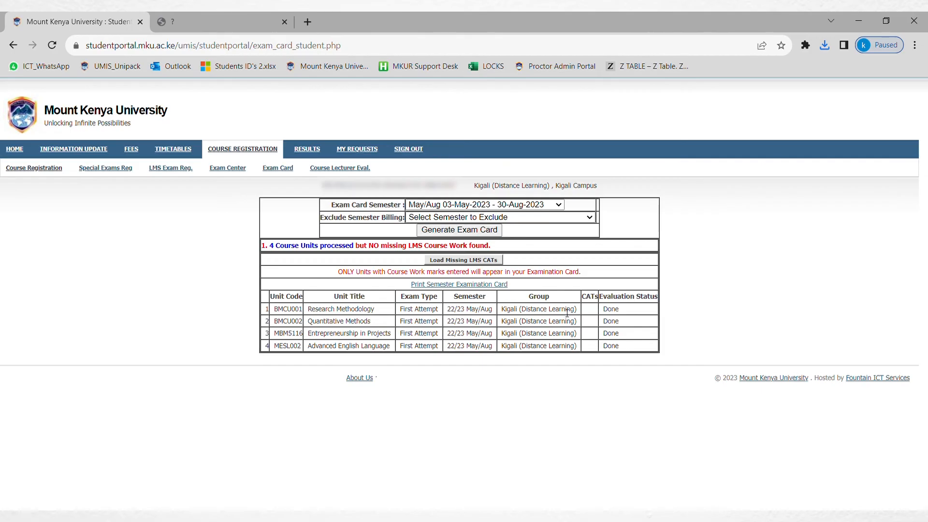
mouse_move(385, 254)
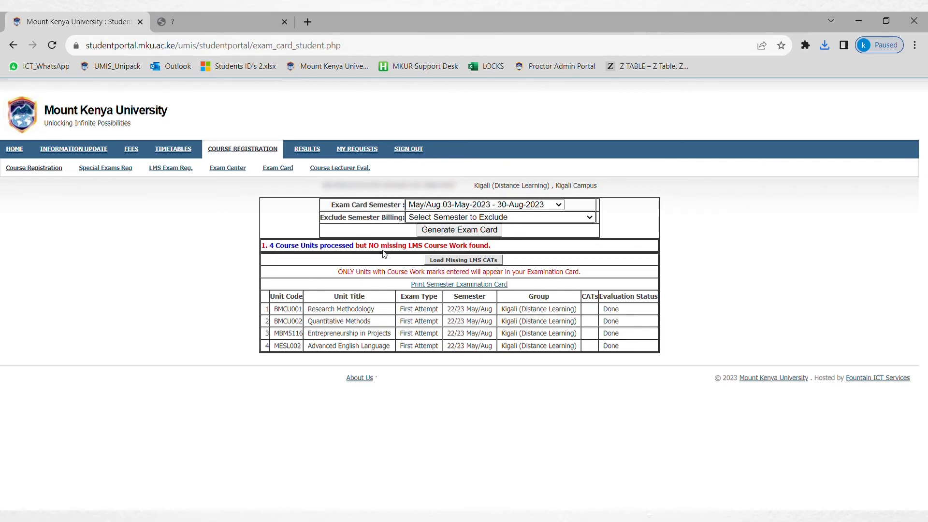
mouse_move(300, 251)
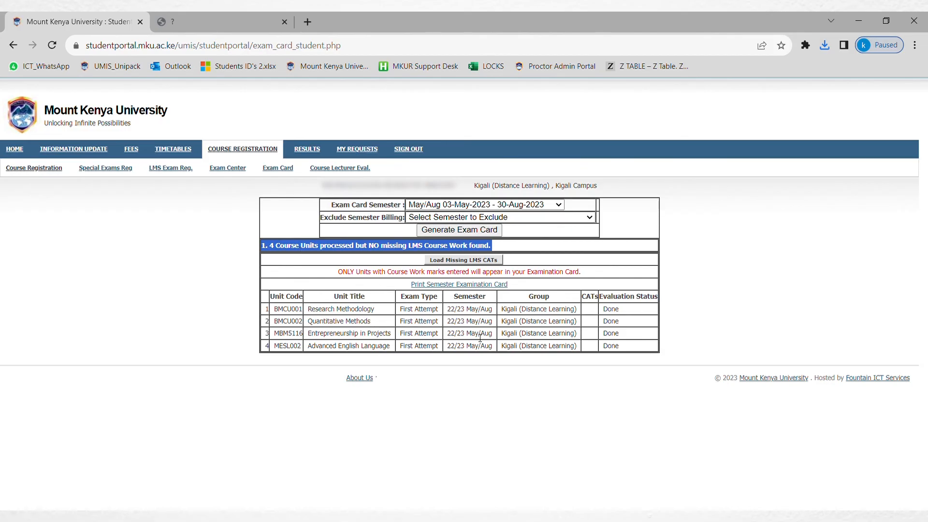
mouse_move(199, 15)
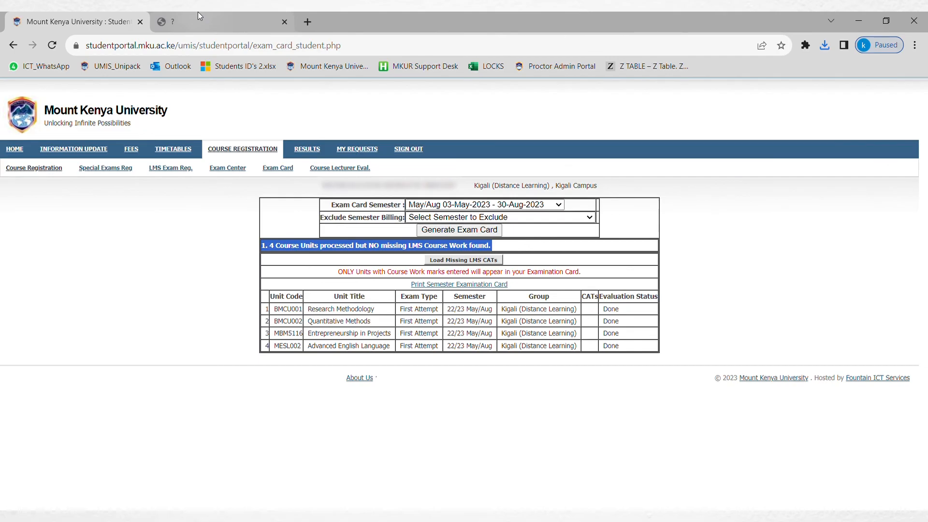
click(460, 284)
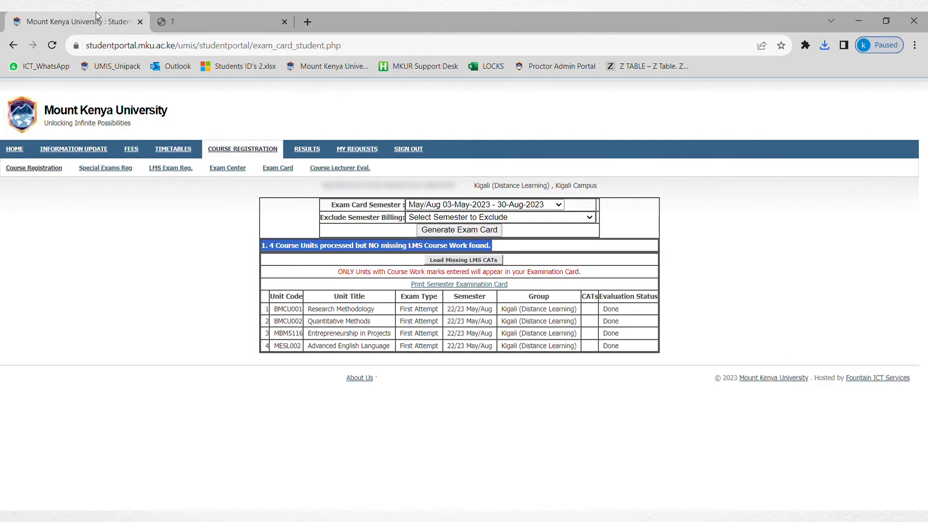
mouse_move(362, 240)
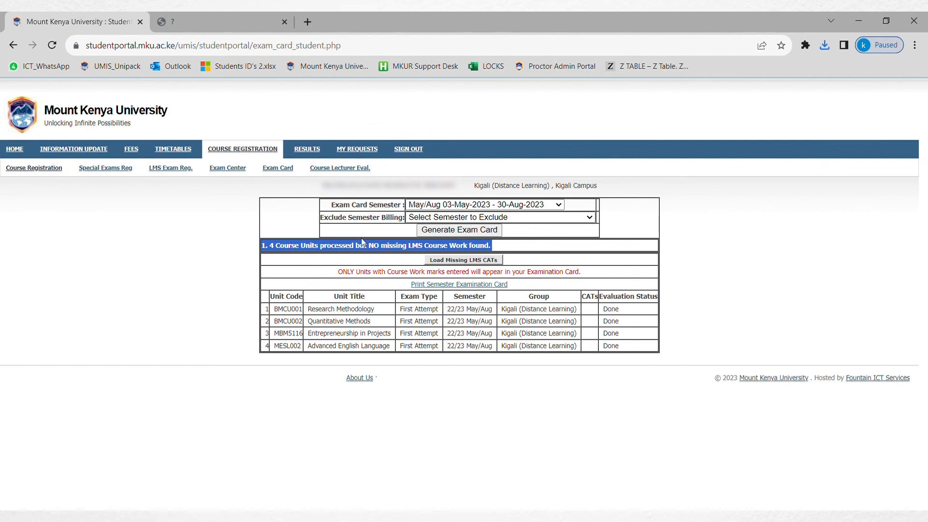